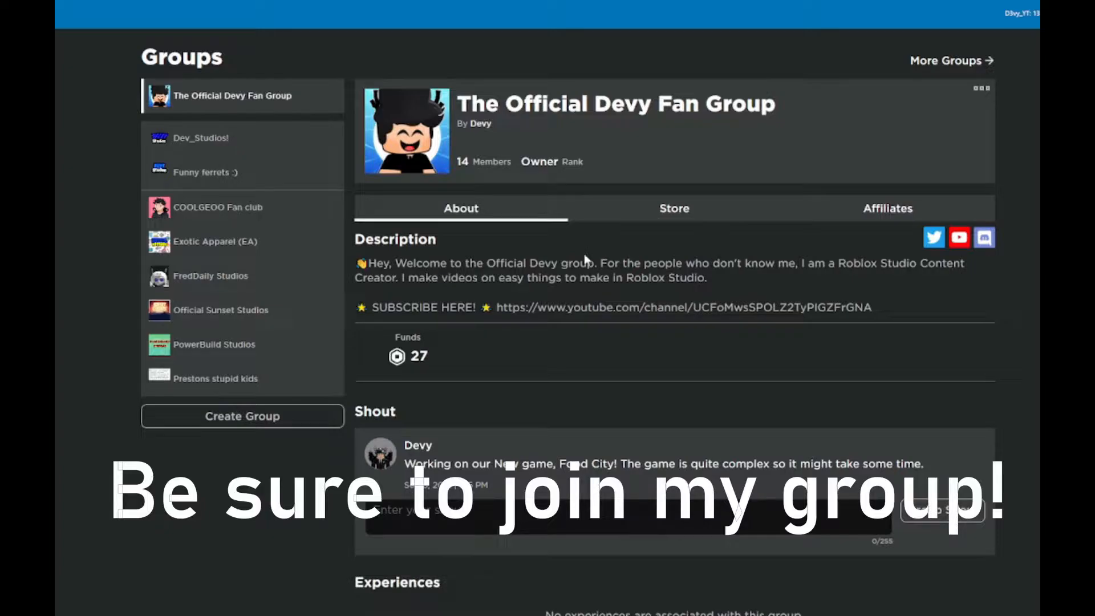
mouse_move(457, 366)
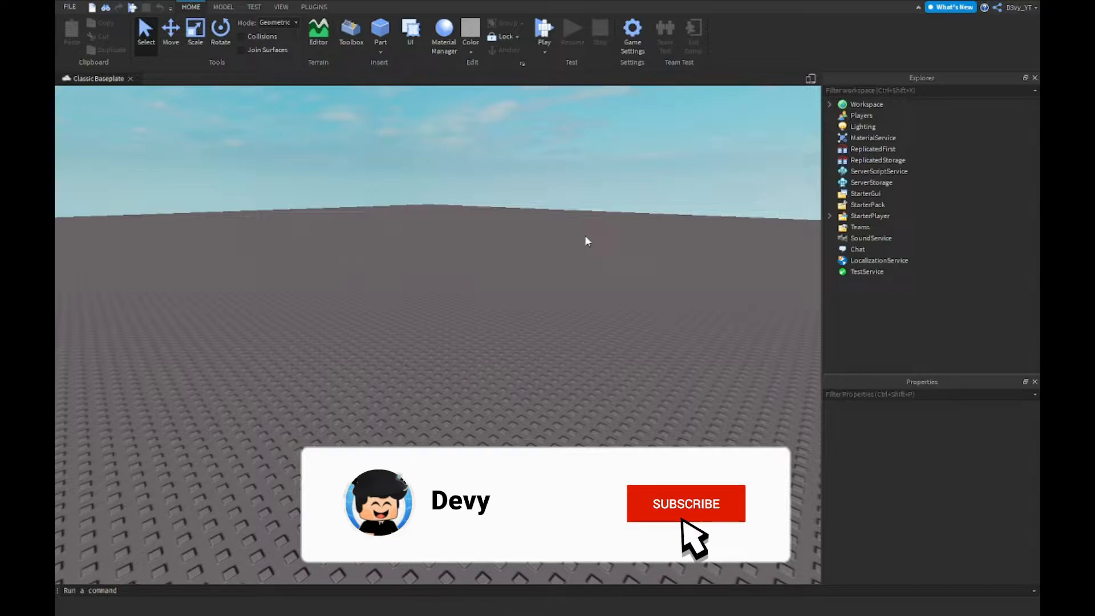
Start a new place from the Classic Baseplate template.
left_click(685, 504)
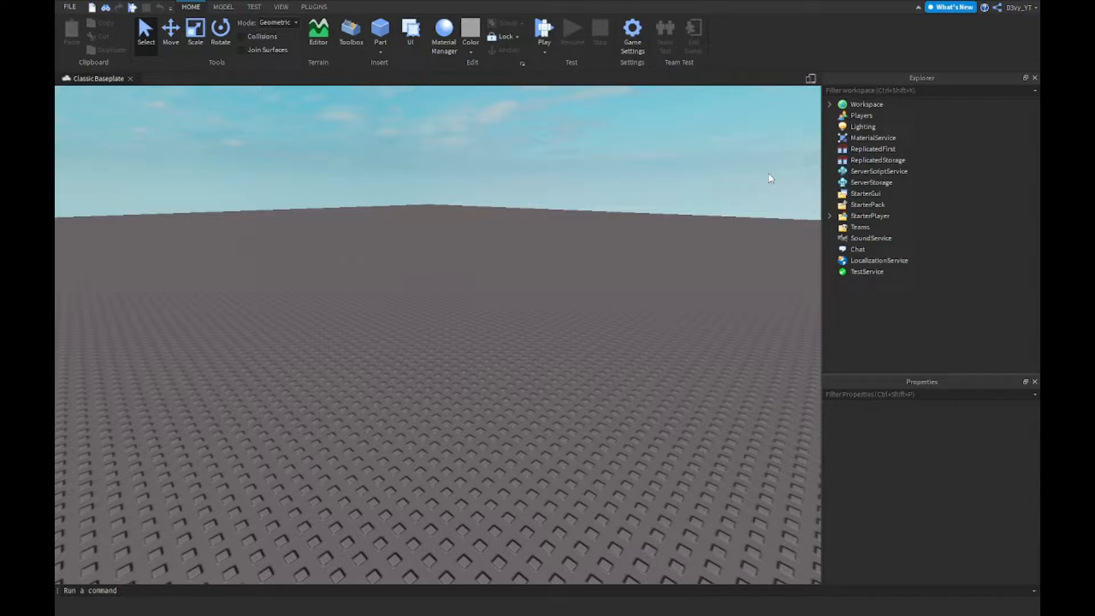
Insert a RemoteEvent into ReplicatedStorage via the Explorer + menu.
left_click(878, 160)
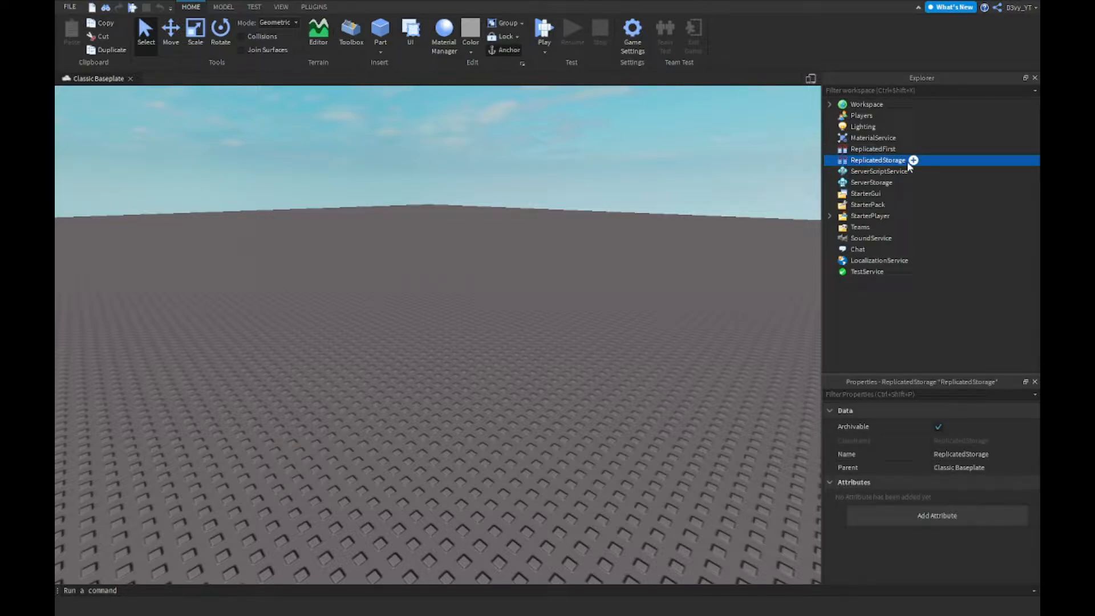
left_click(912, 160)
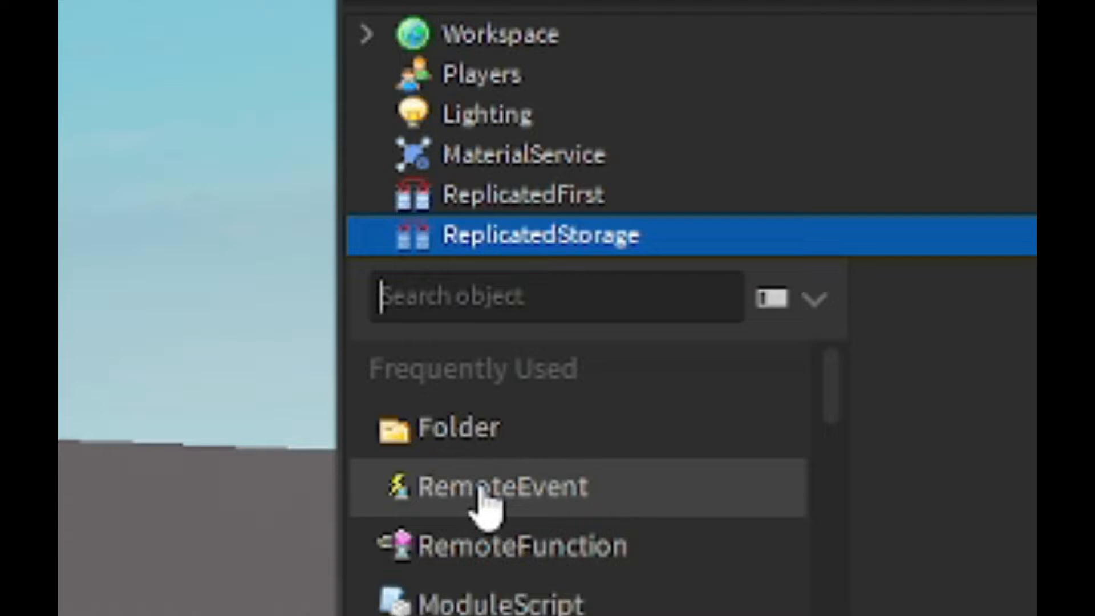
left_click(500, 486)
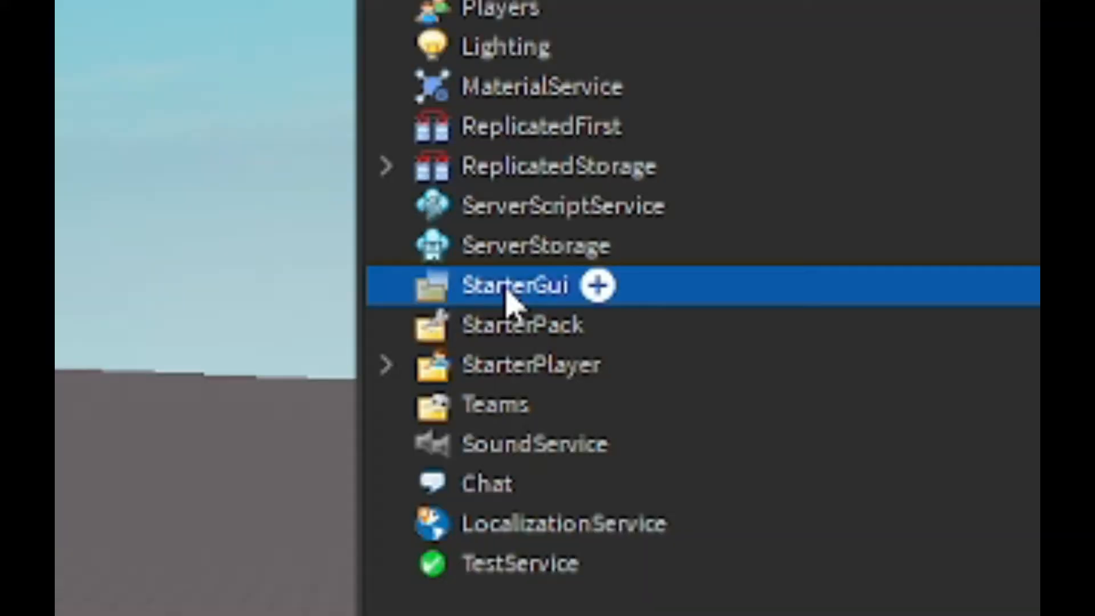
Insert a ScreenGui under StarterGui with a TextButton inside it.
left_click(597, 285)
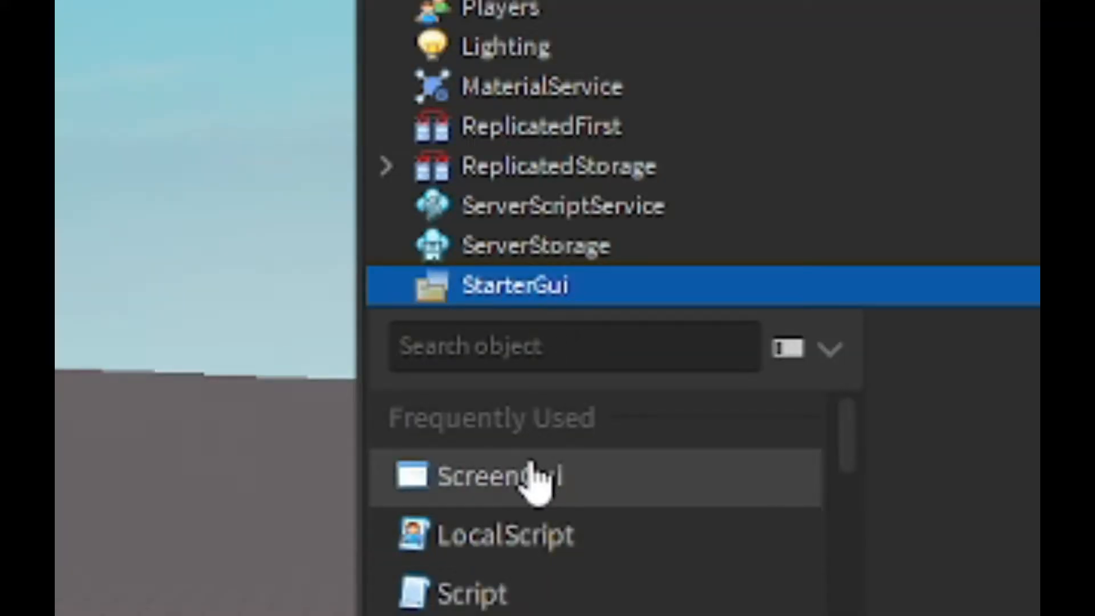
left_click(500, 476)
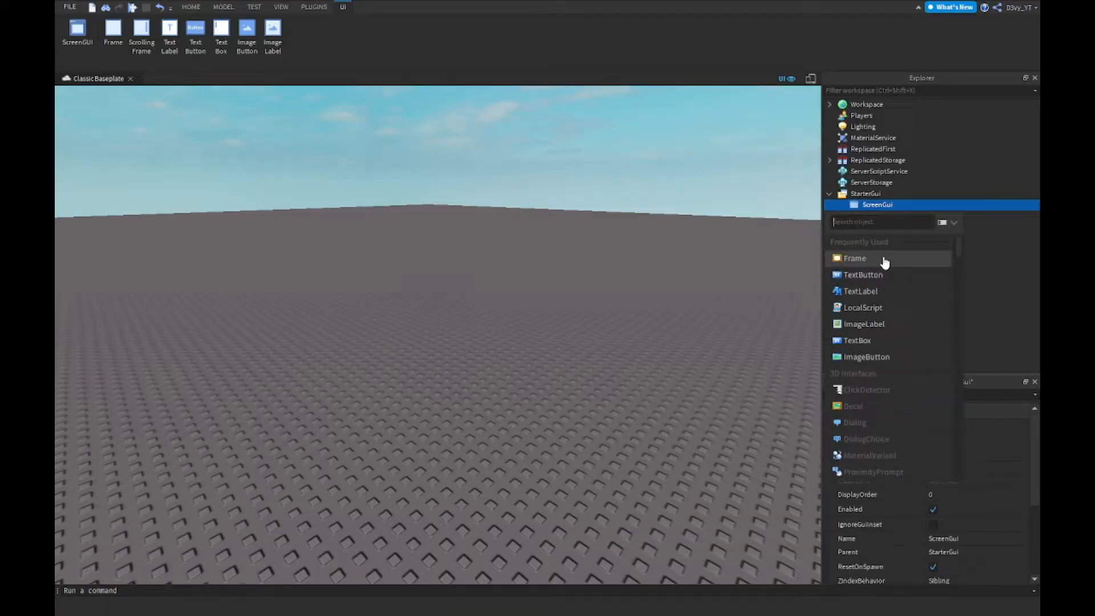
mouse_move(875, 279)
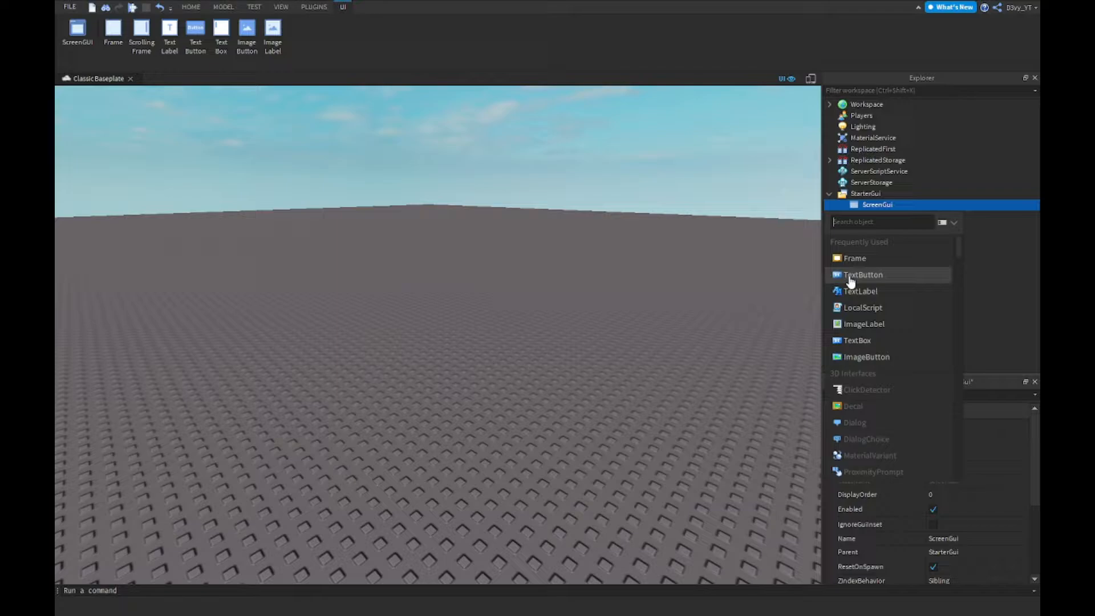
left_click(864, 274)
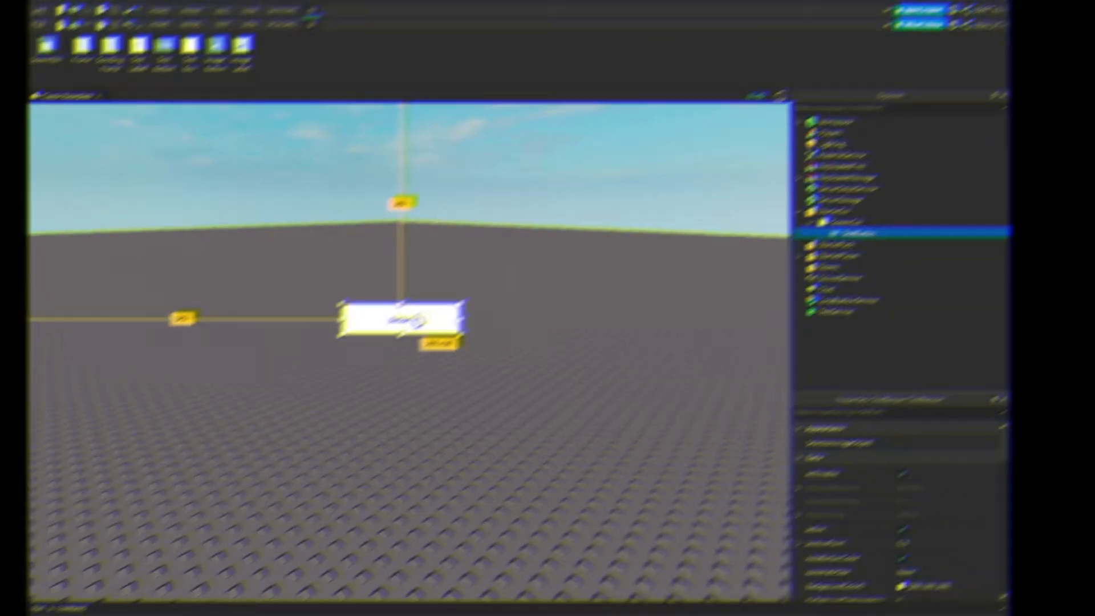
Make the button's BackgroundColor3 red and change its Font for the DROP TOOL label.
left_click(933, 527)
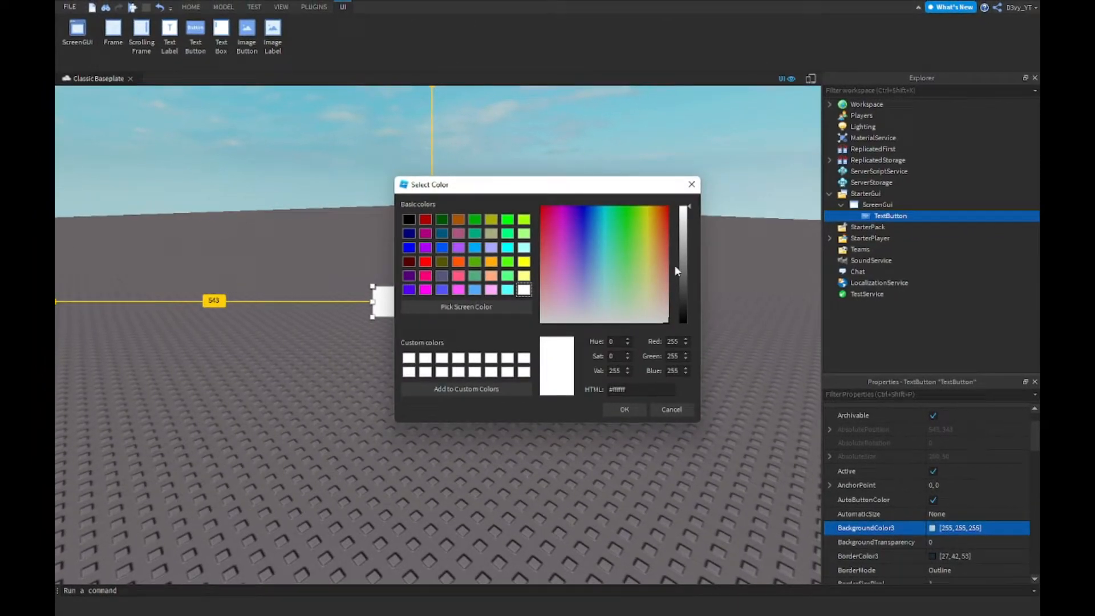
left_click(625, 409)
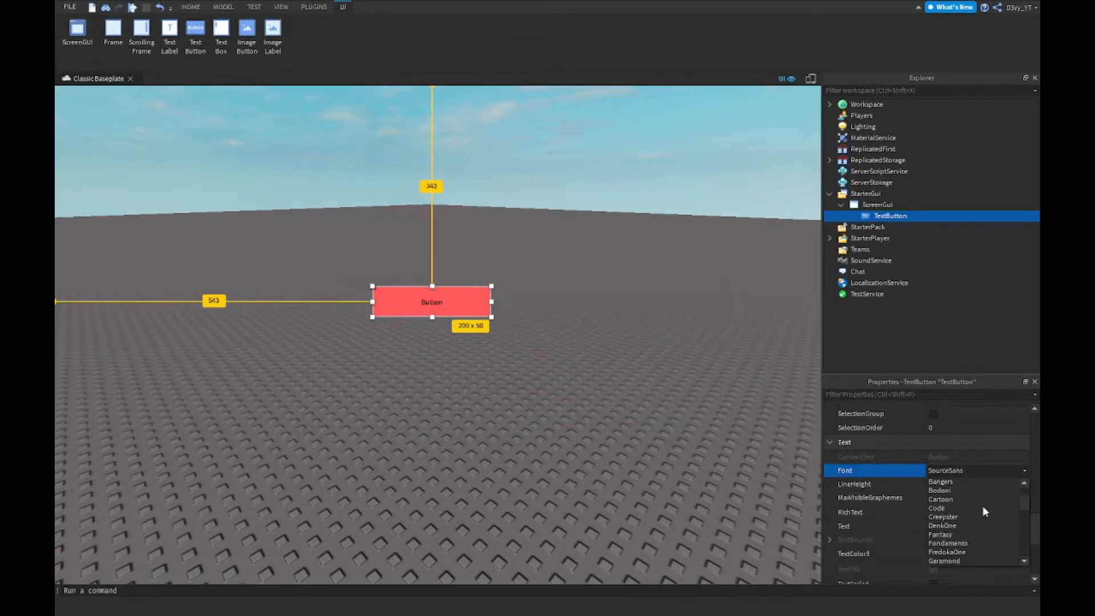
left_click(948, 552)
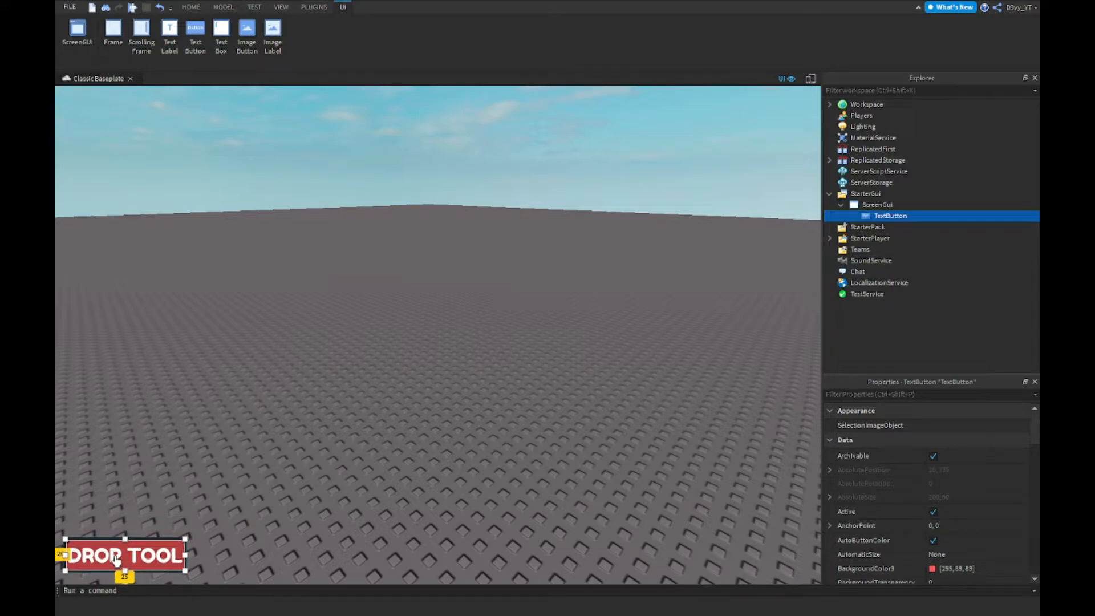
Add a LocalScript to the TextButton getting ReplicatedStorage and firing its event to the server on click.
left_click(191, 6)
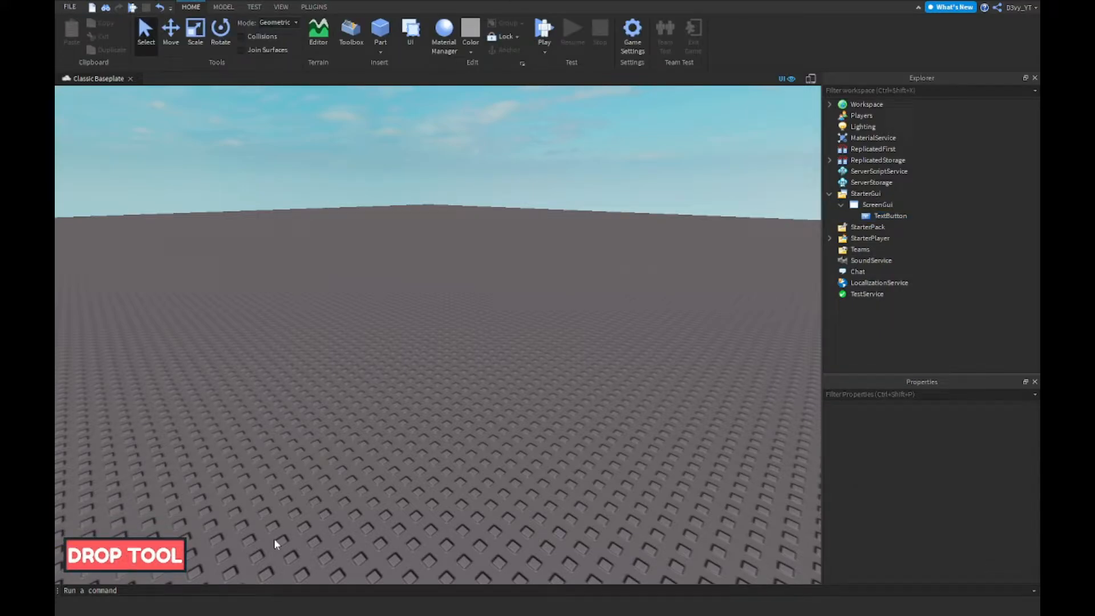
mouse_move(950, 352)
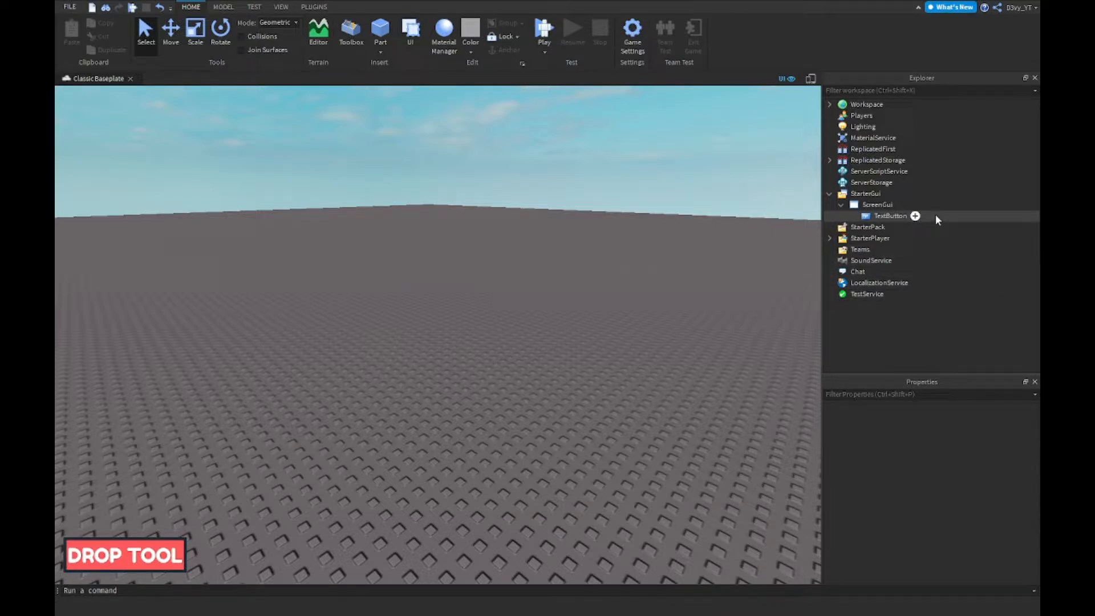
left_click(890, 216)
type("local Replicated")
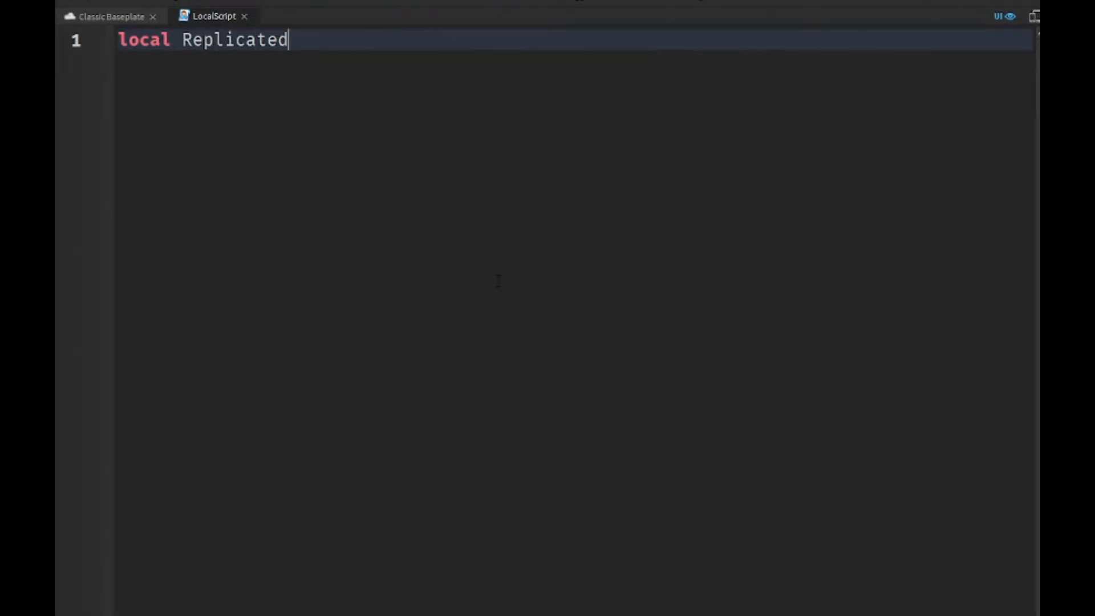
type("Storage = game:GetService(")
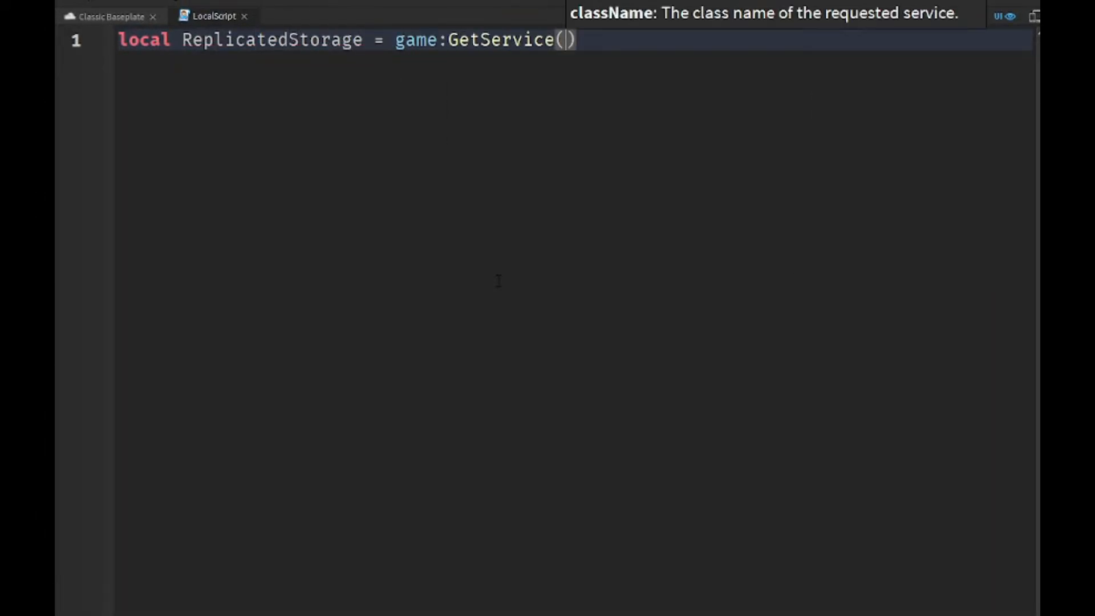
type("\"ReplicatedStorage\")")
type("Button.MouseButton1Click:Connect(function(")
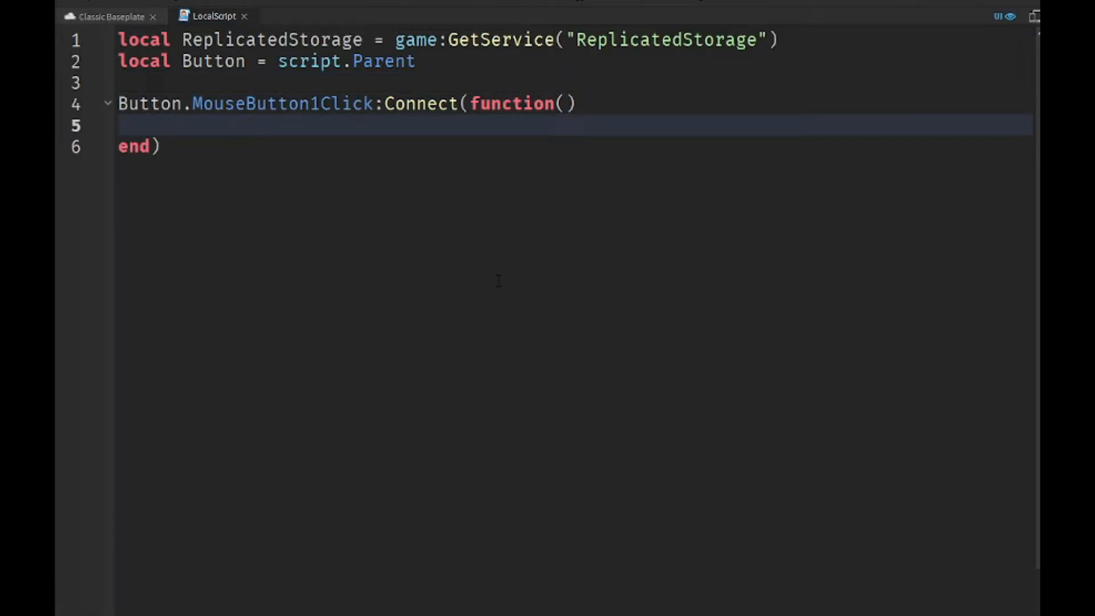
type("ReplicatedStorage.Drop:Fire")
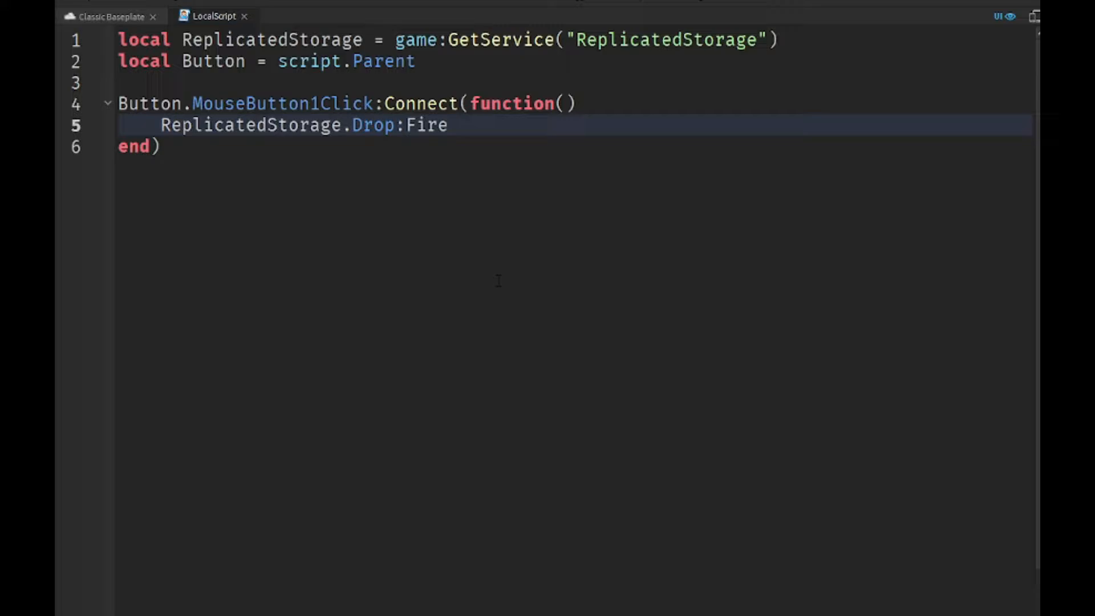
type("Event")
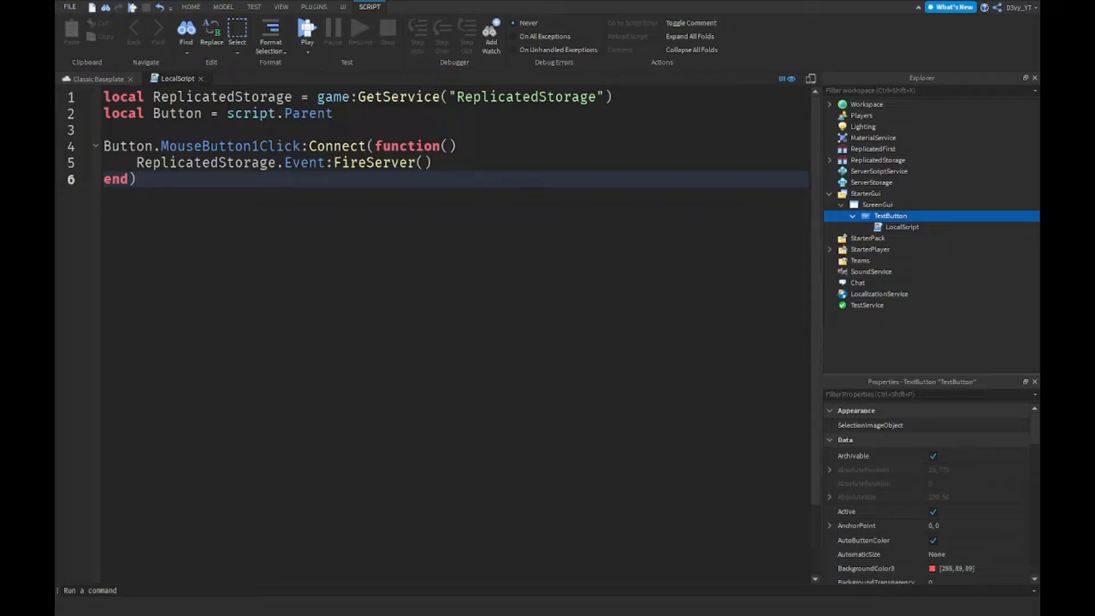
left_click(343, 6)
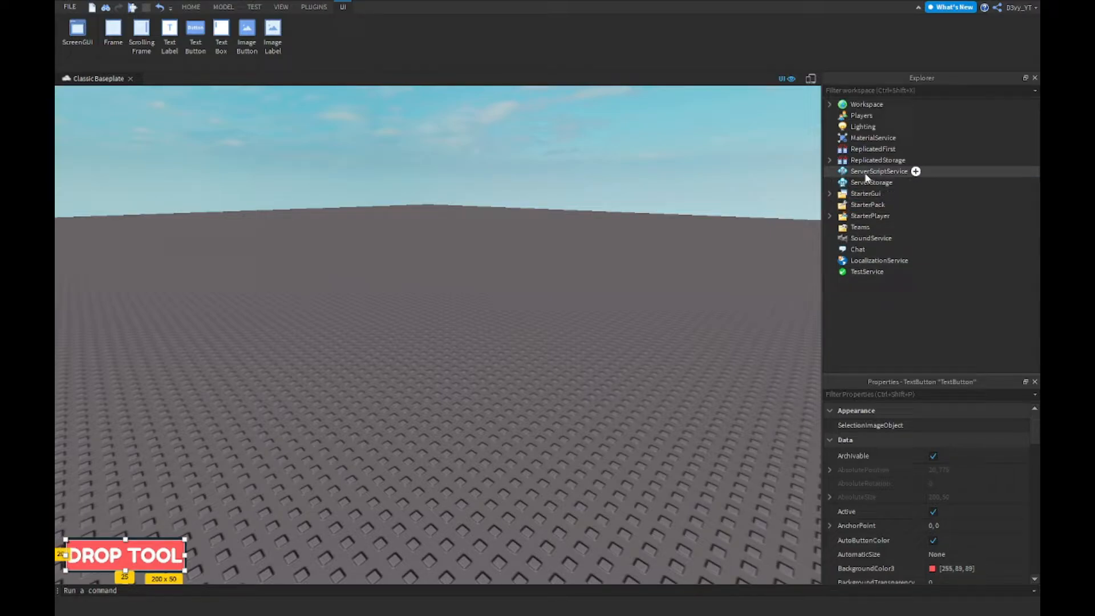
Add a Script to ServerScriptService, clear it, and connect to ReplicatedStorage.Event.OnServerEvent.
left_click(878, 171)
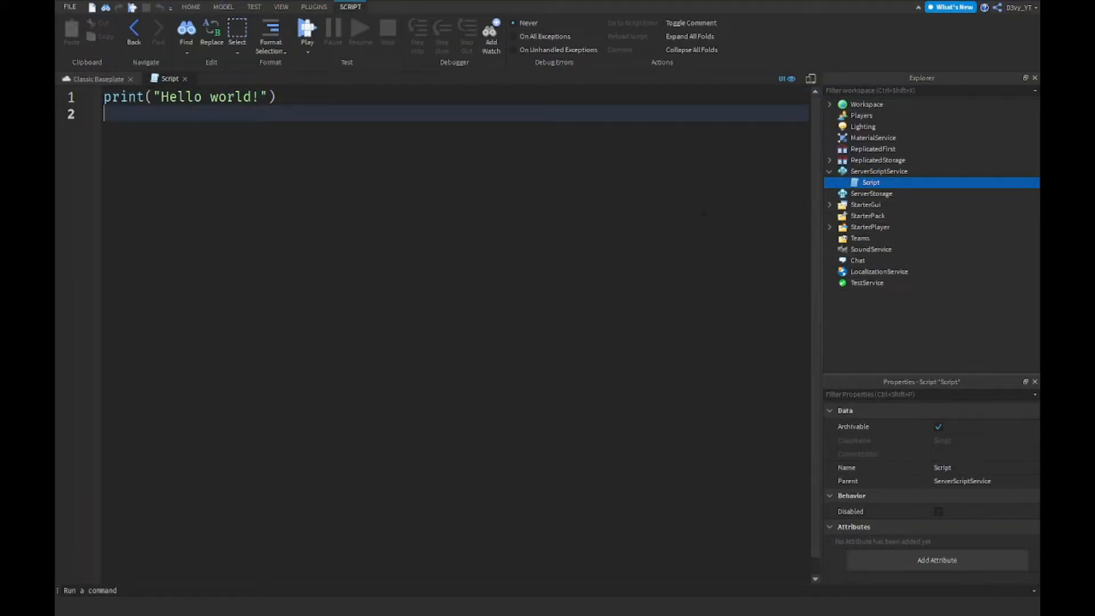
key("ctrl+a")
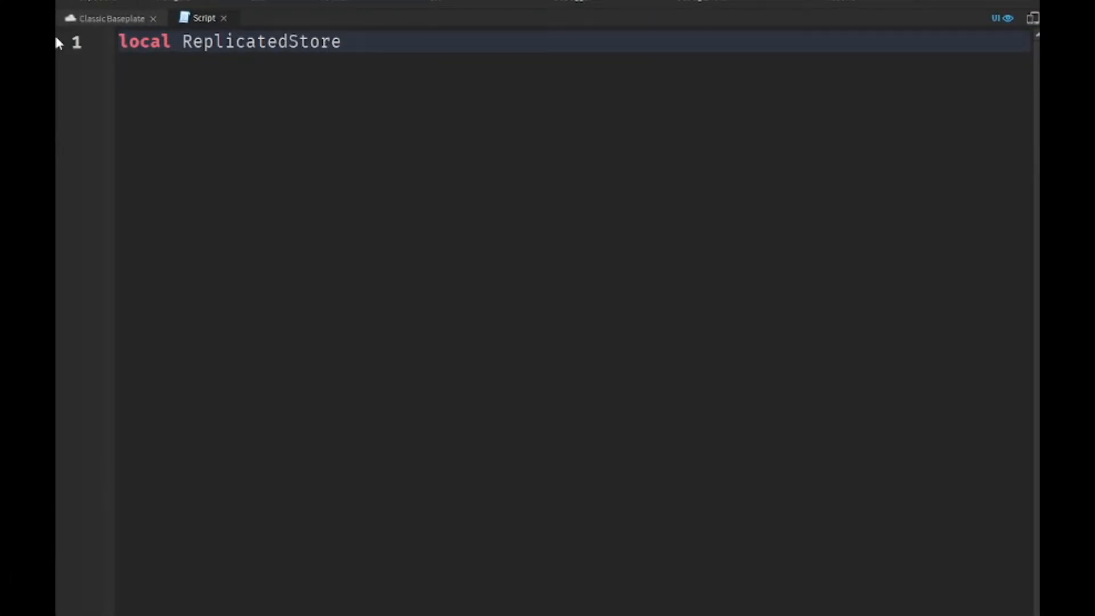
type("rage = game:GetService(\"ReplicatedStorage")
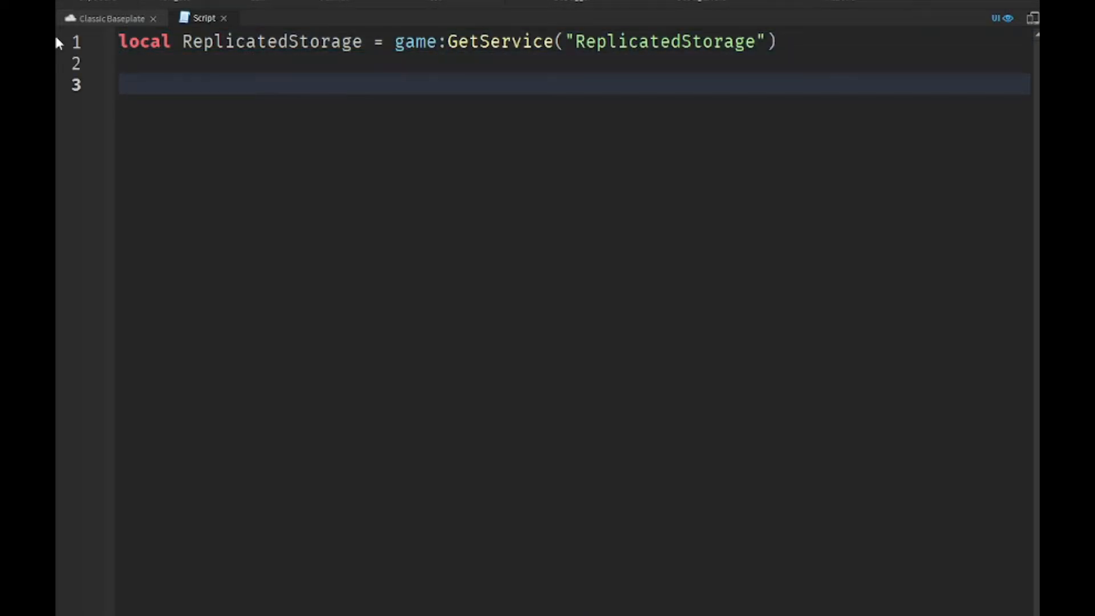
type("ReplicatedStorage.Event.OnServerEvent:Connect(function(plr")
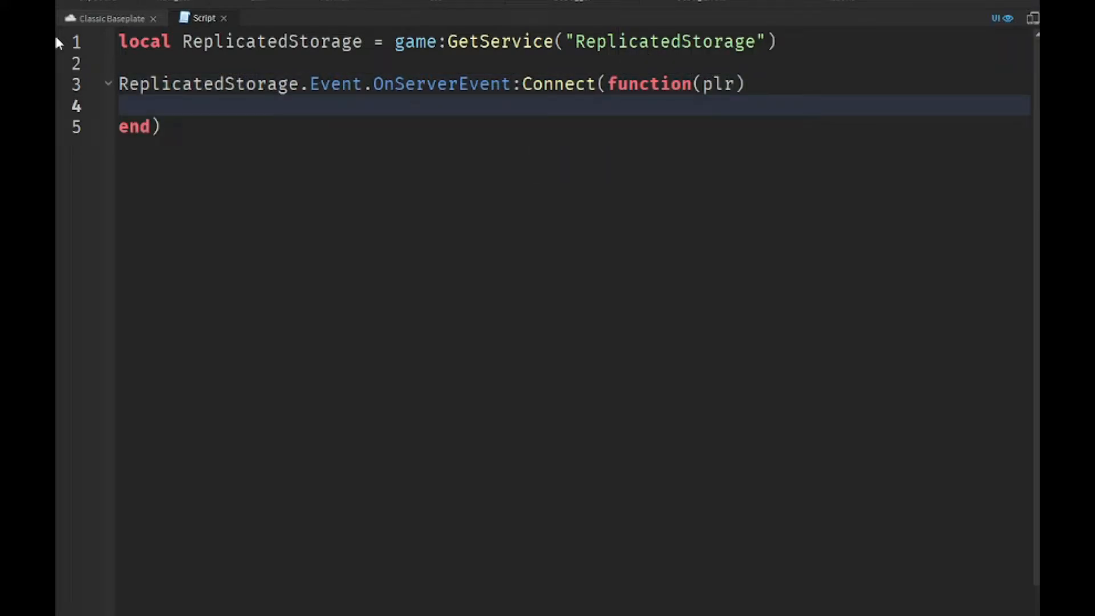
type("local Event =")
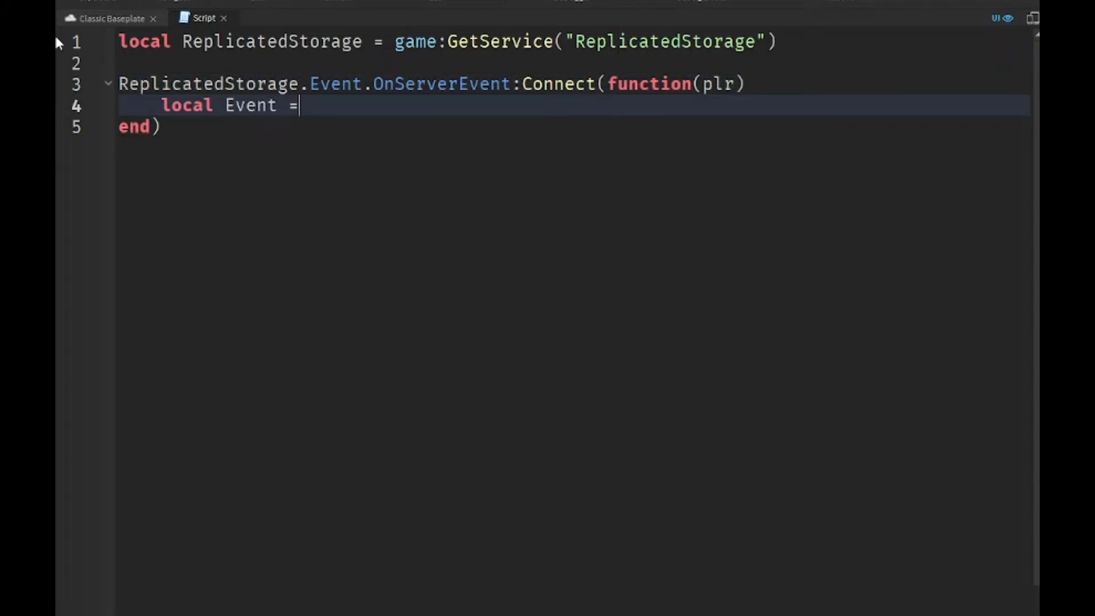
type("Drop")
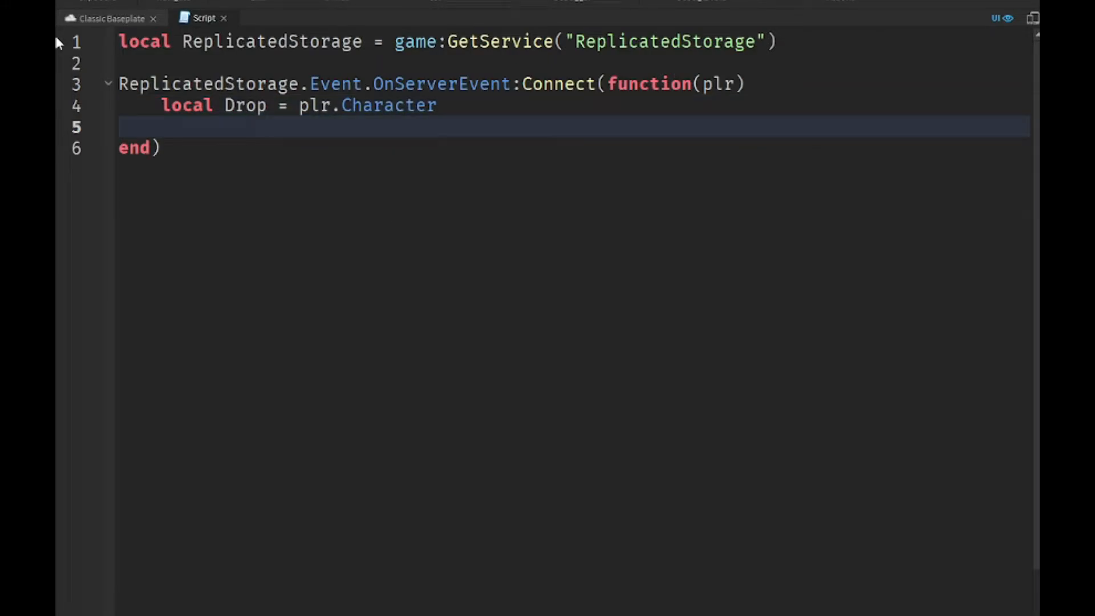
Find the Tool in the player's character and set its Parent to Workspace, then close the editor.
type("local Dropping =")
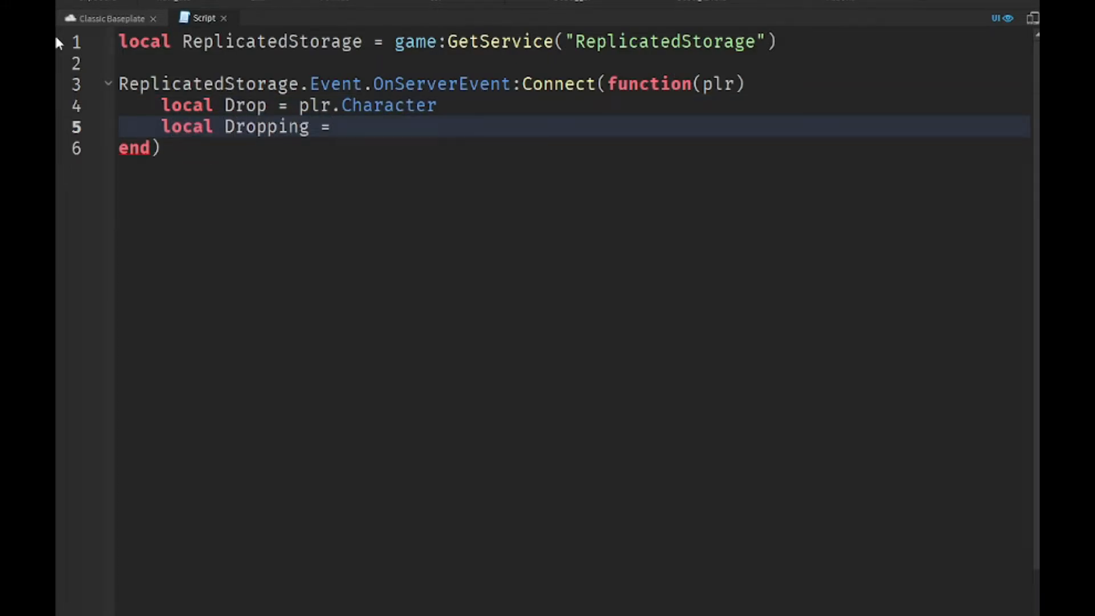
type("Drop:FindFirstChildOfClass(\"Tool")
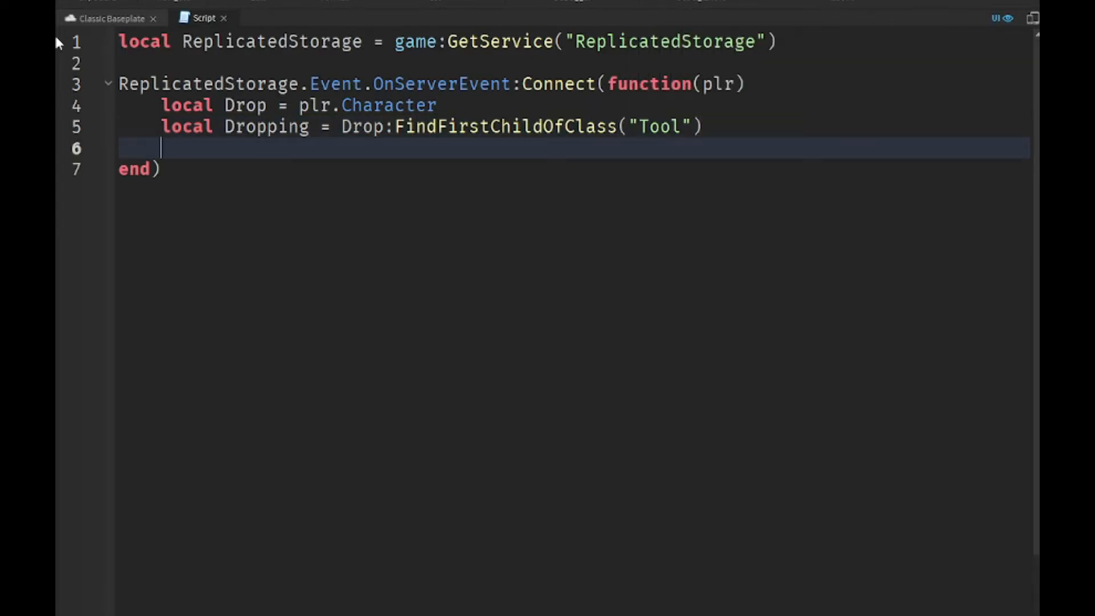
type("Dropping.Parent = game.Workspace")
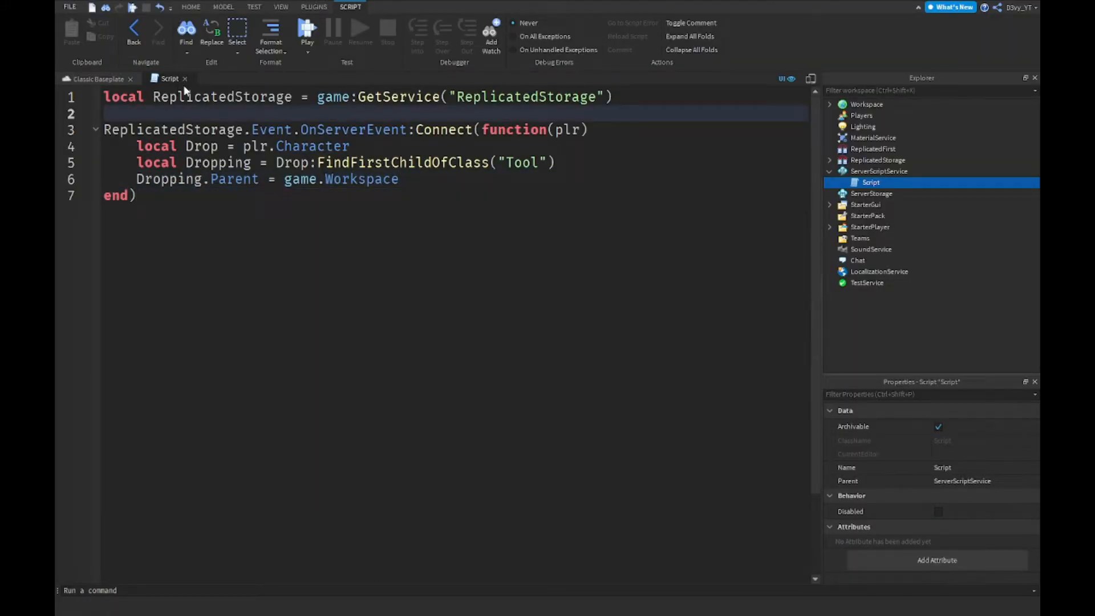
left_click(97, 78)
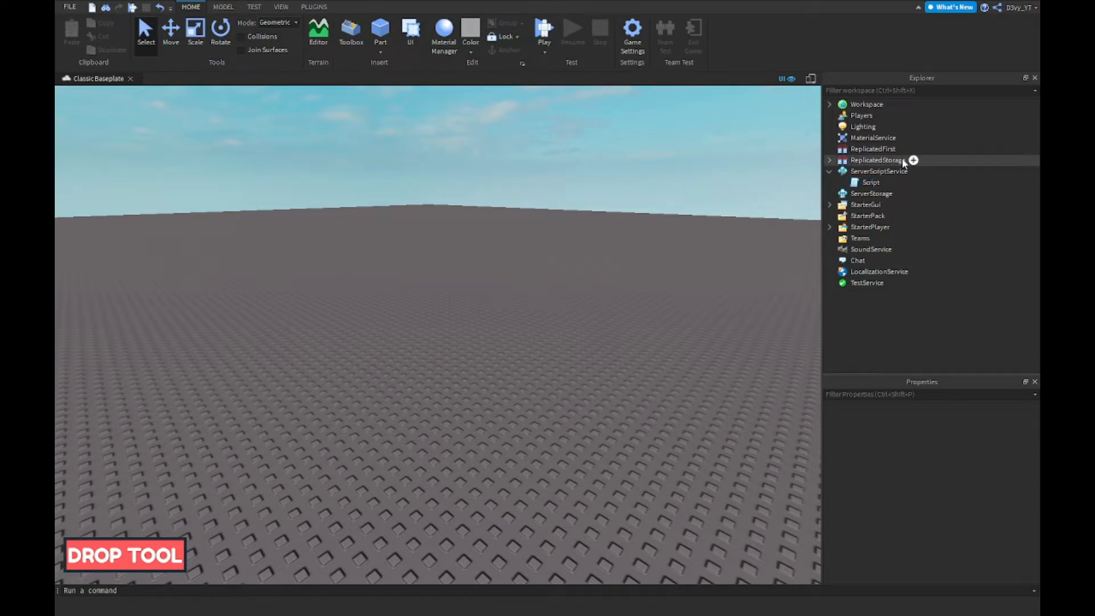
Add the ClassicSword from the Toolbox into StarterPack and close the Toolbox.
left_click(830, 171)
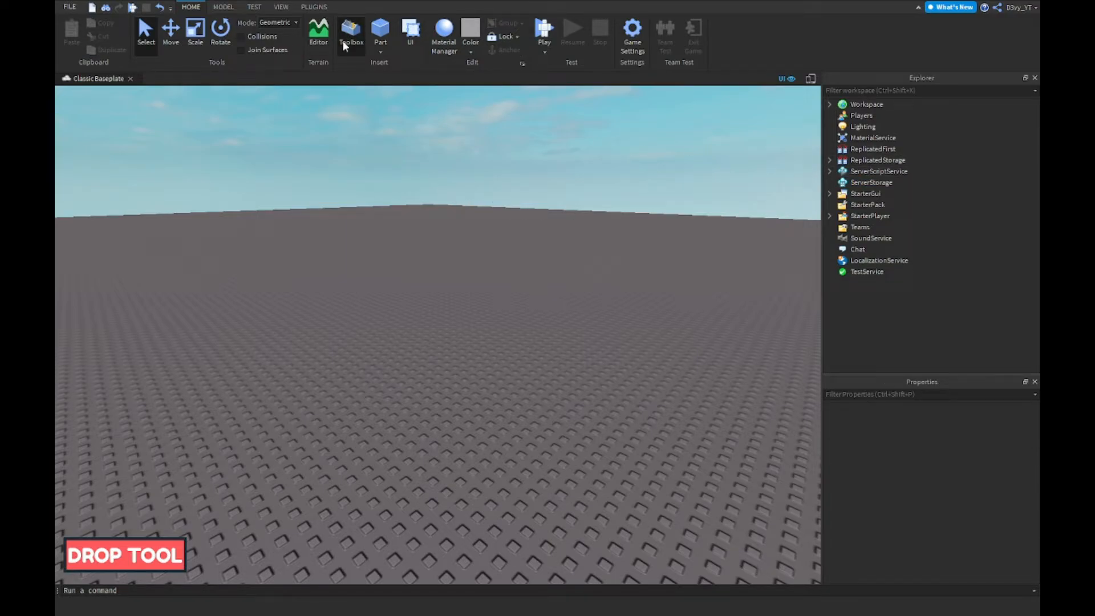
left_click(351, 35)
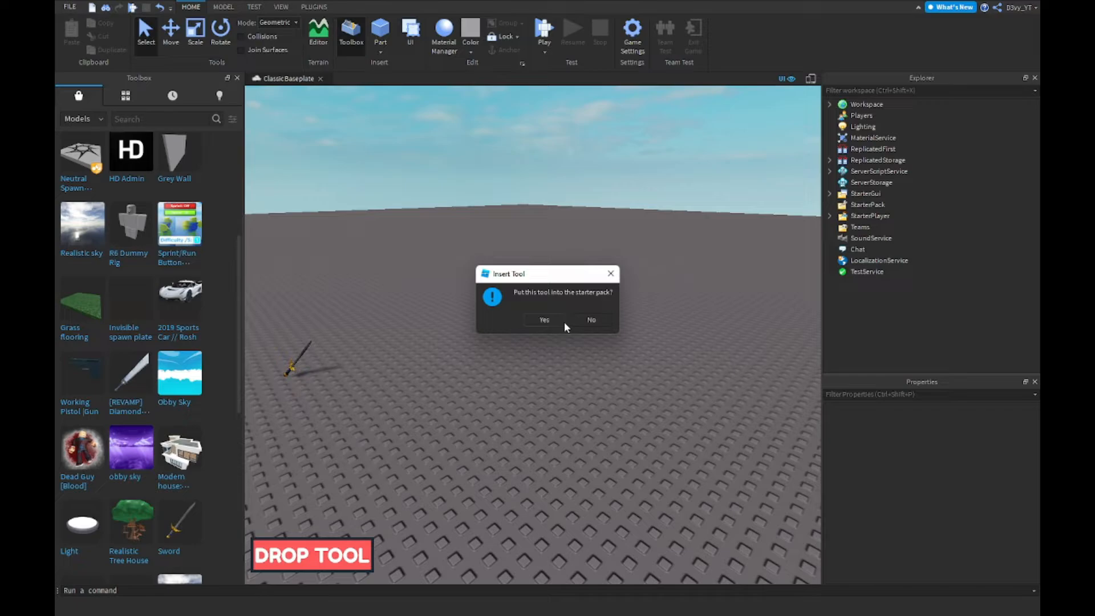
left_click(543, 320)
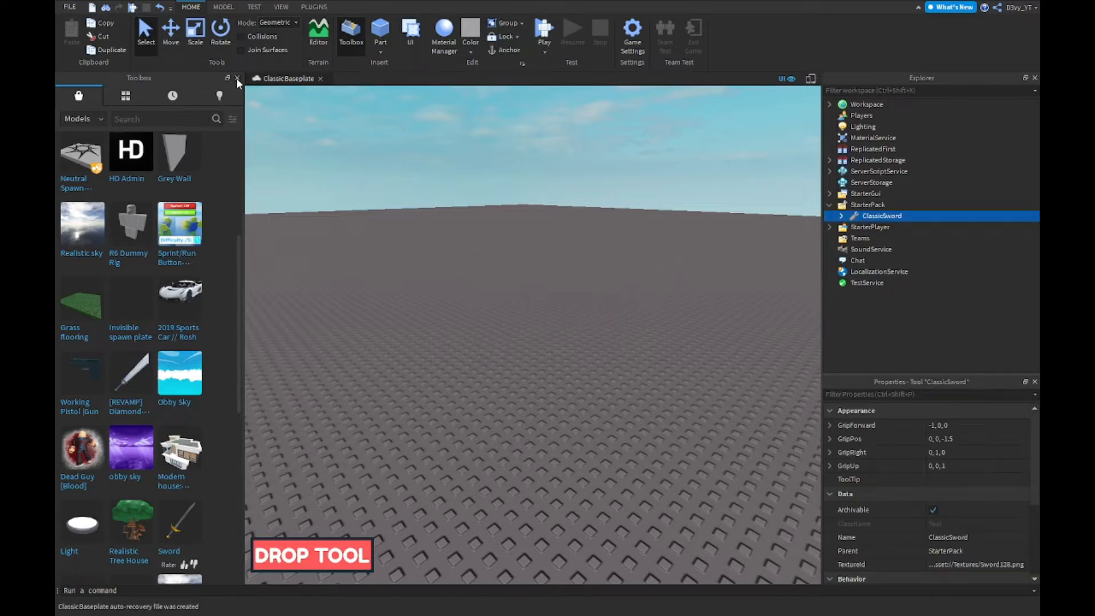
left_click(237, 78)
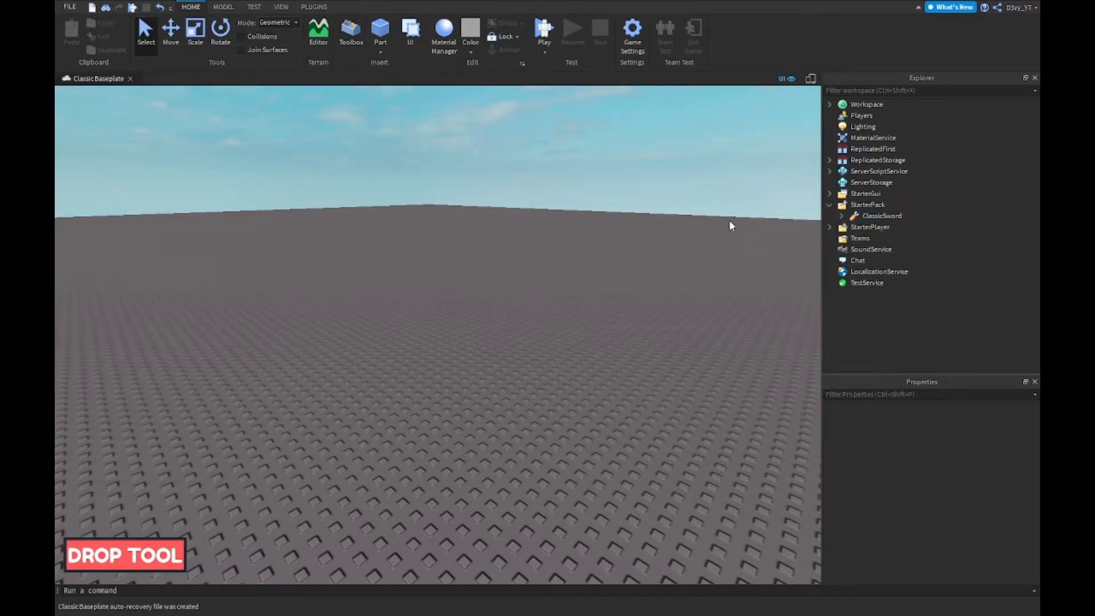
left_click(544, 32)
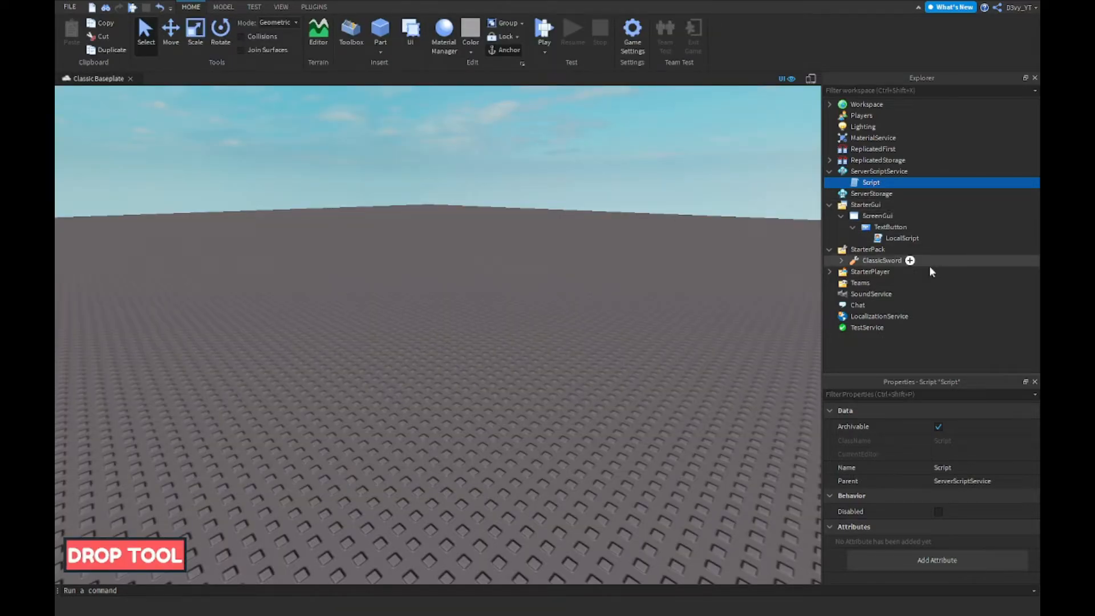
Playtest the game, drop the sword with DROP TOOL, then stop.
left_click(544, 32)
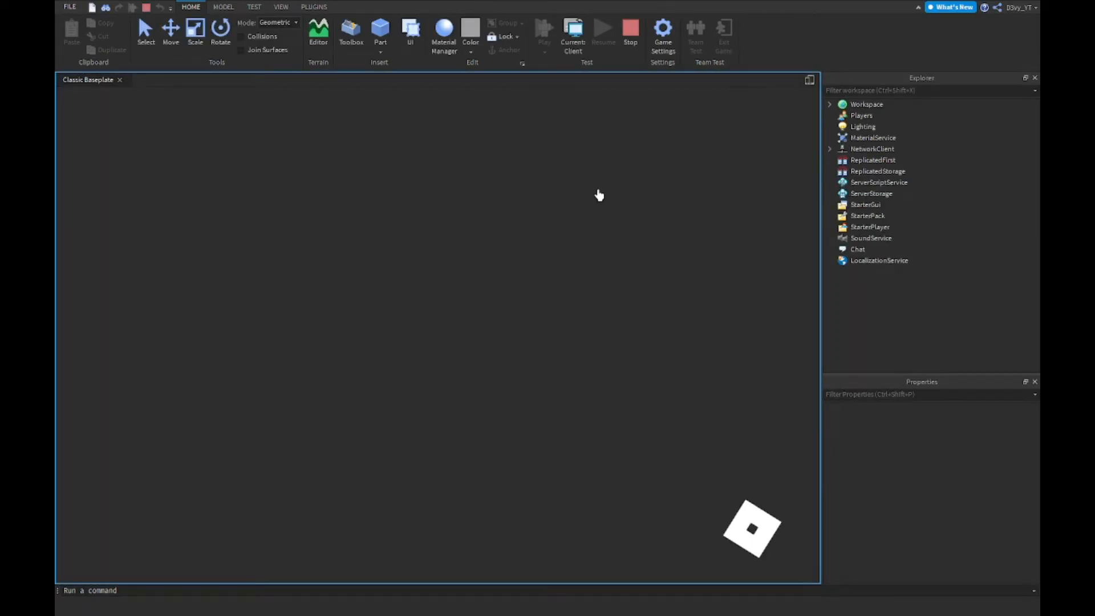
left_click(544, 30)
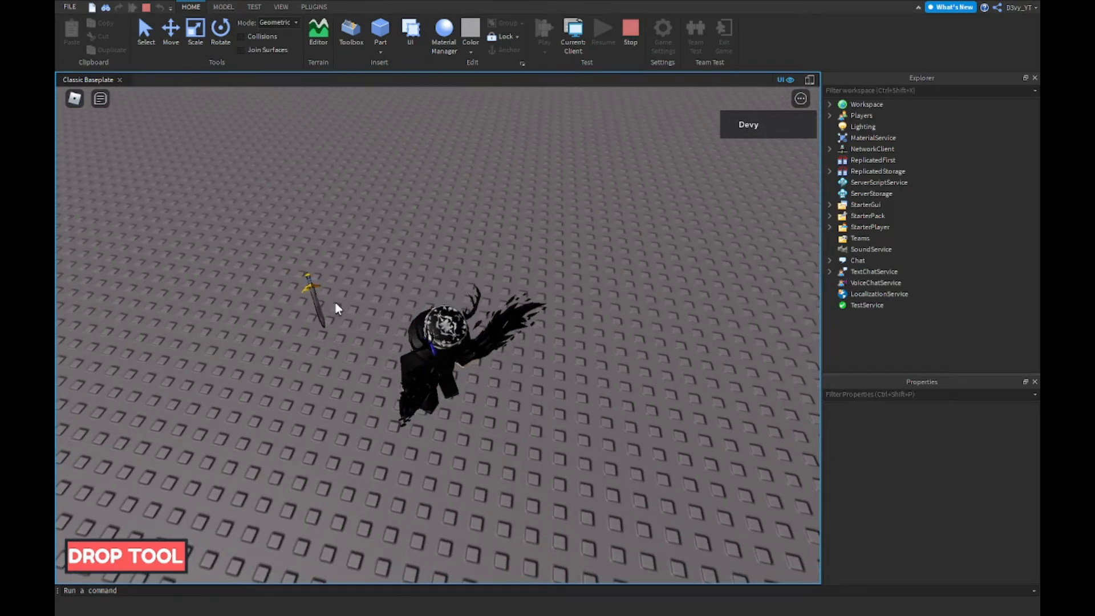
mouse_move(489, 292)
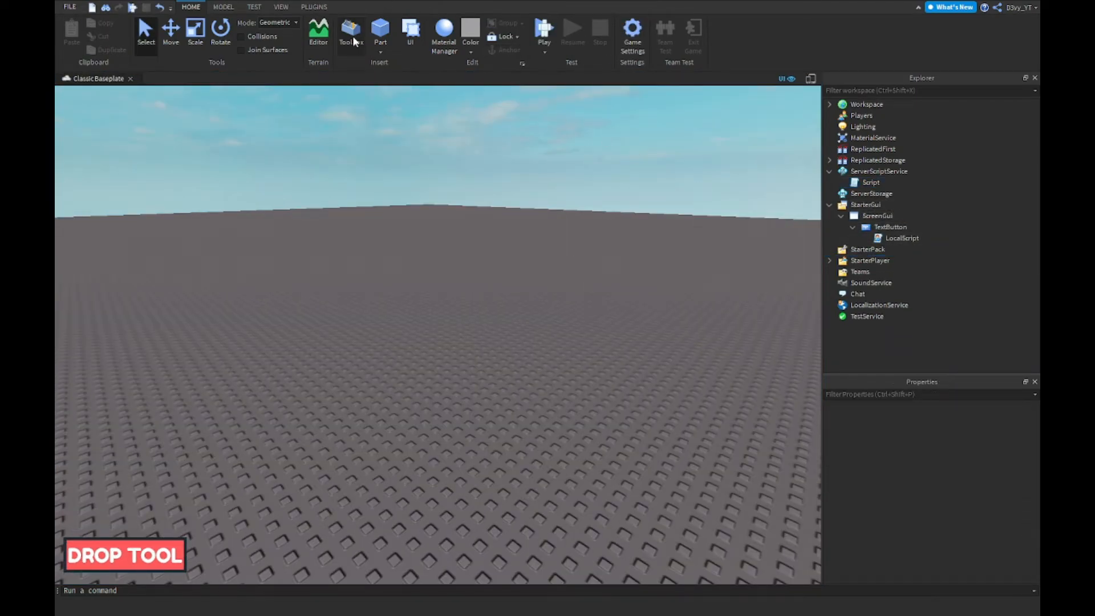
Add the DiamondBladeSword from the Toolbox into StarterPack and start a playtest.
left_click(351, 35)
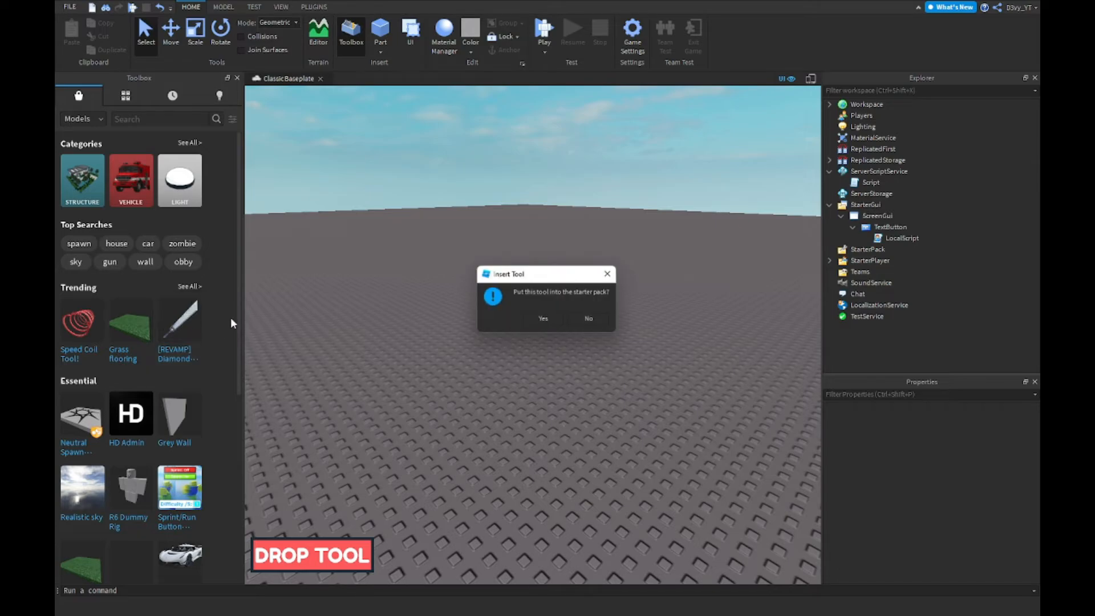
left_click(542, 319)
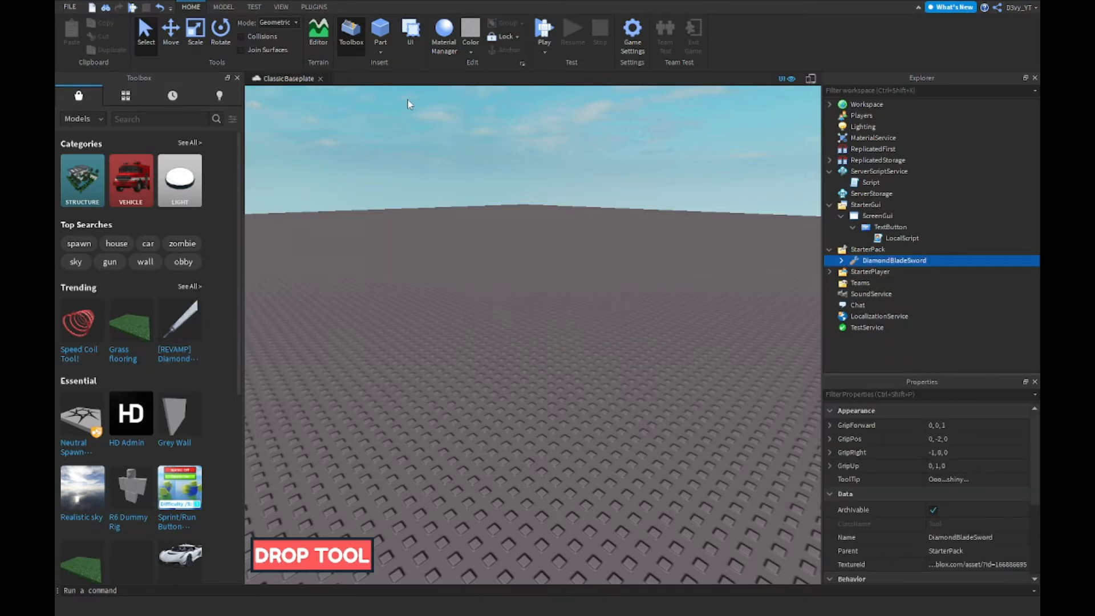
left_click(544, 30)
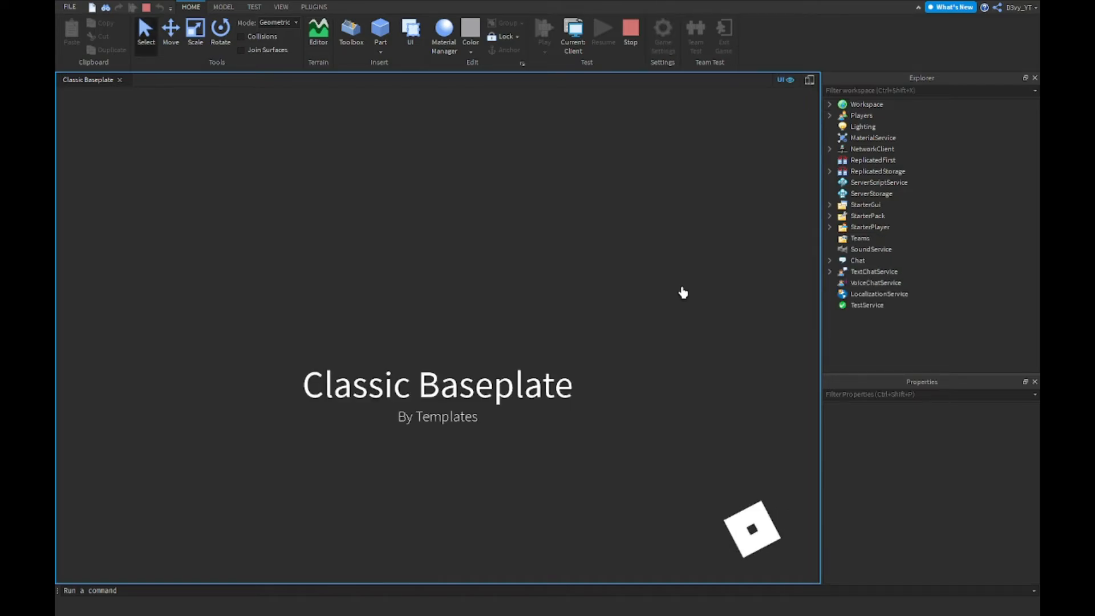
Test holding the diamond sword, stop the playtest and close the Toolbox.
left_click(544, 29)
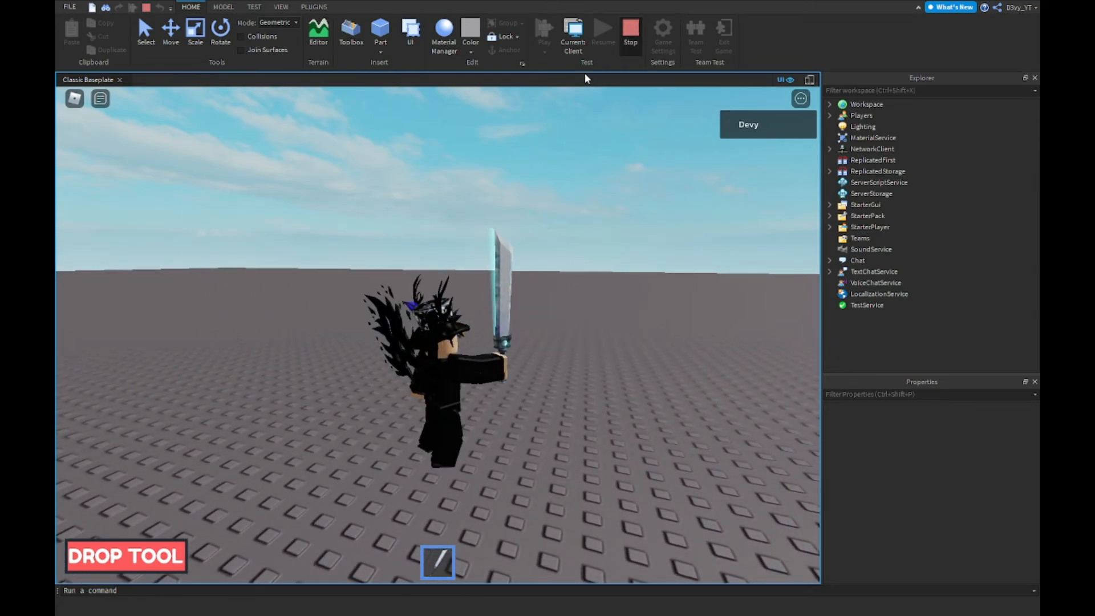
left_click(351, 32)
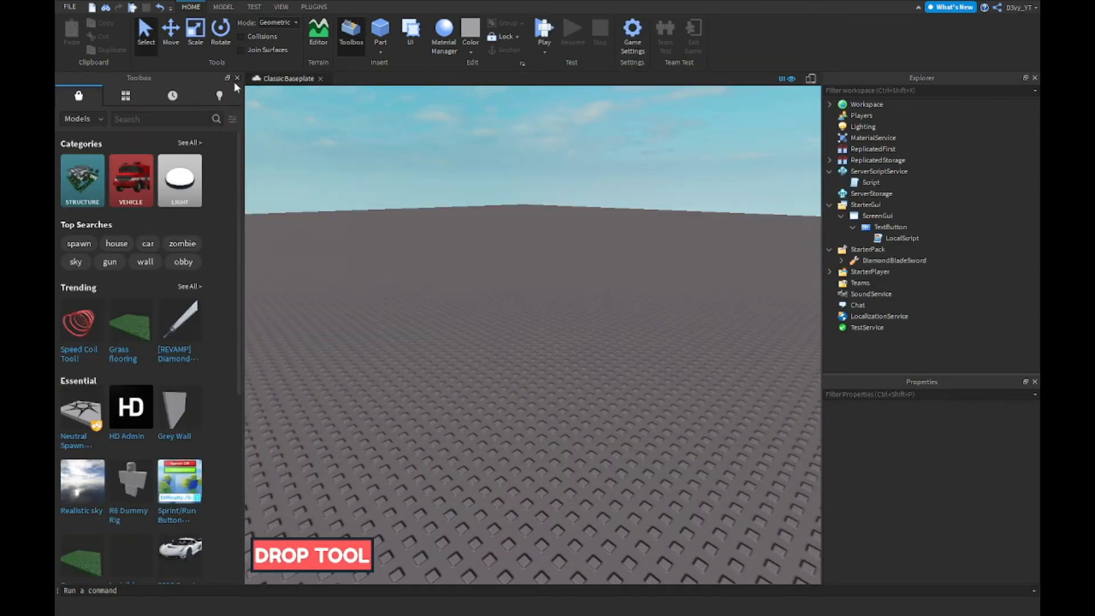
left_click(237, 78)
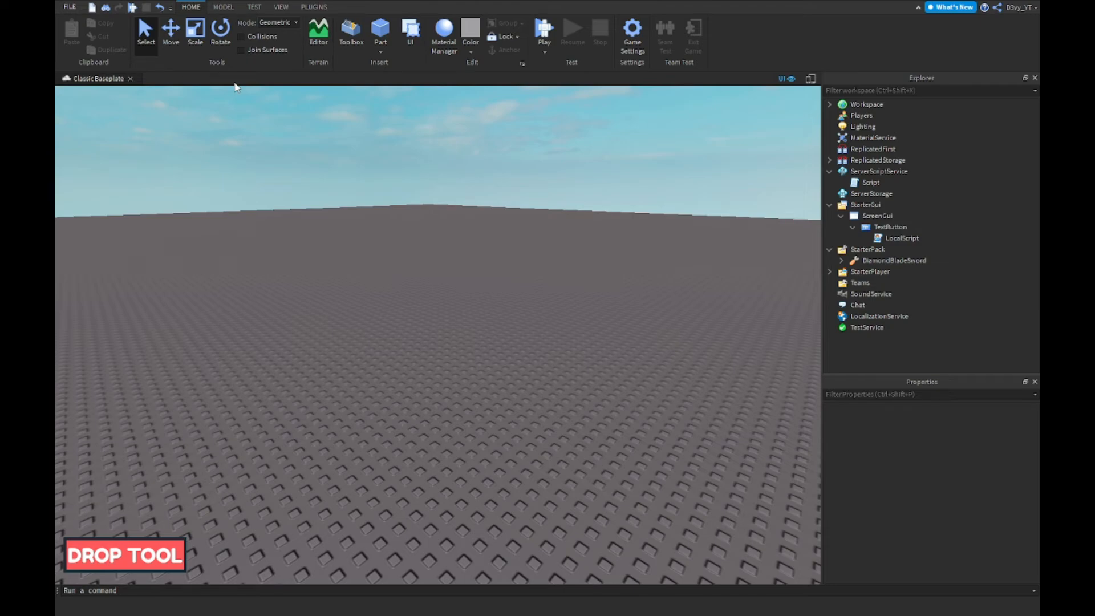